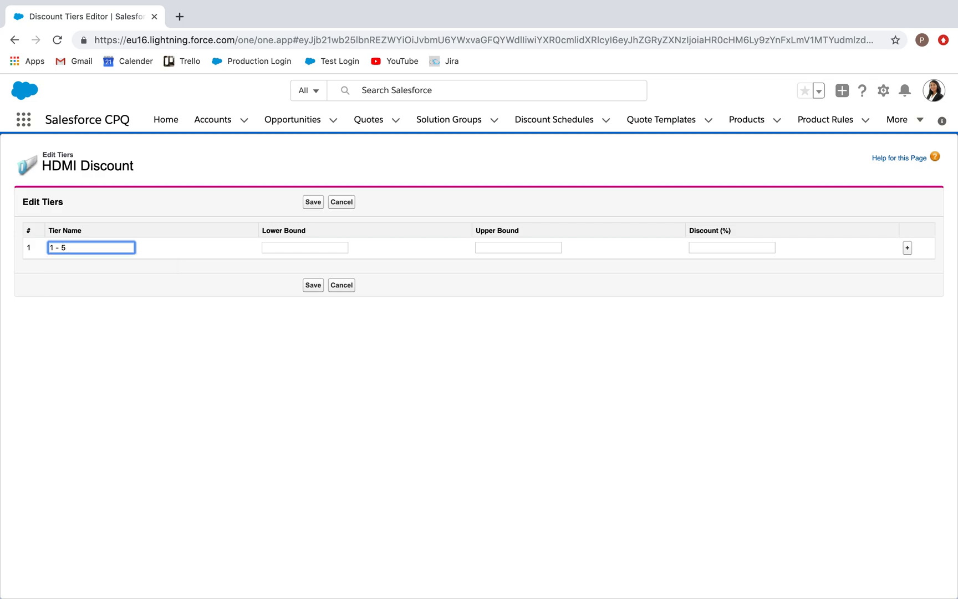
pyautogui.moveTo(271, 246)
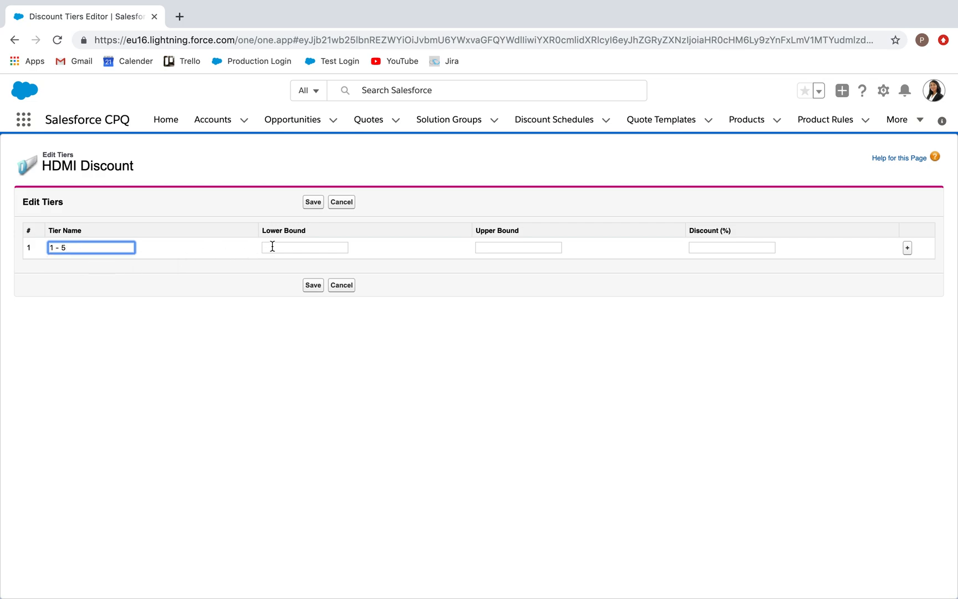
# Define tier 1 - 5 with bounds 1 to 6 at 0% discount and add a second tier row
pyautogui.click(907, 248)
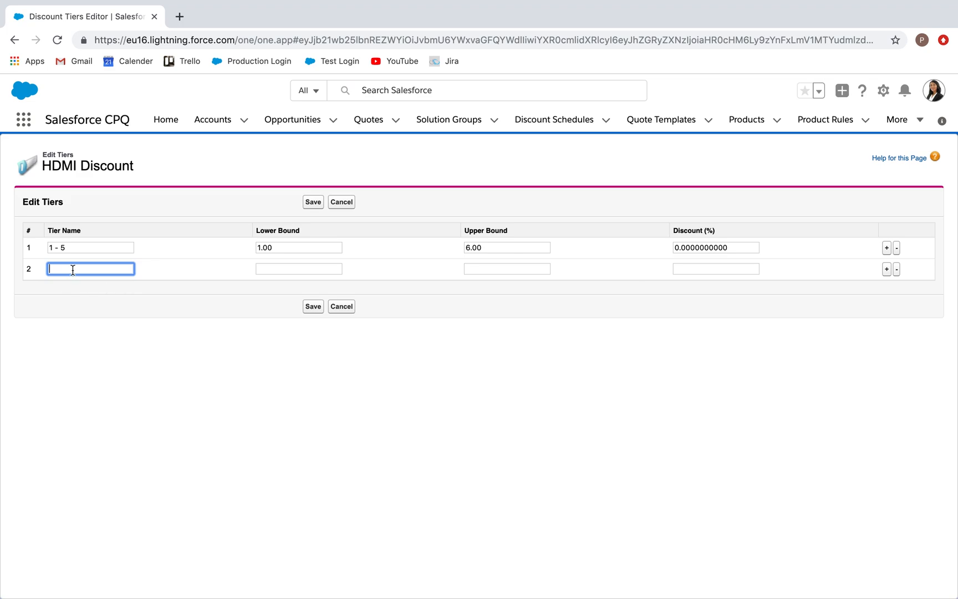
# Name the second tier '6 - 10' and move to its Lower Bound field
pyautogui.write('6 - 10')
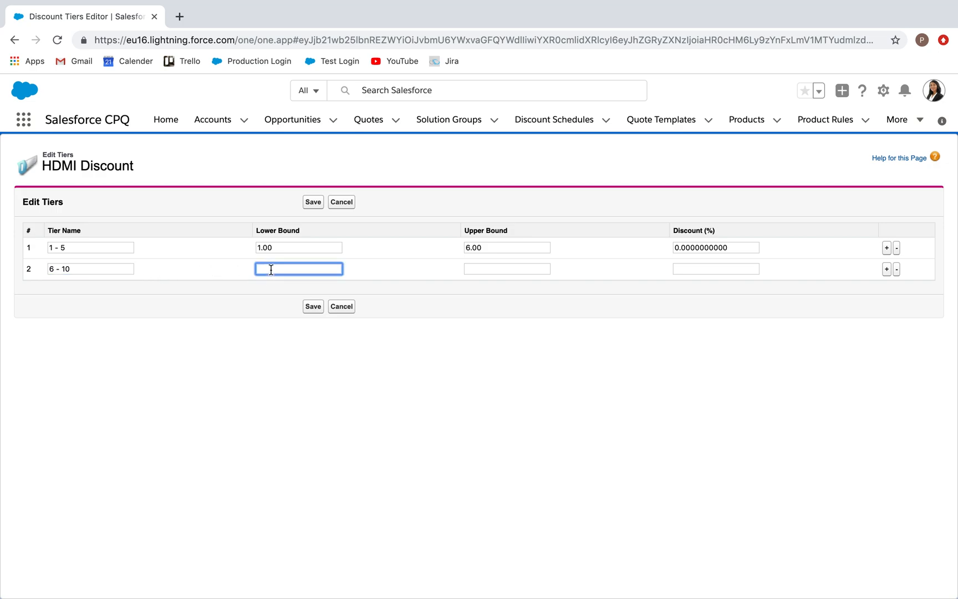
pyautogui.click(746, 119)
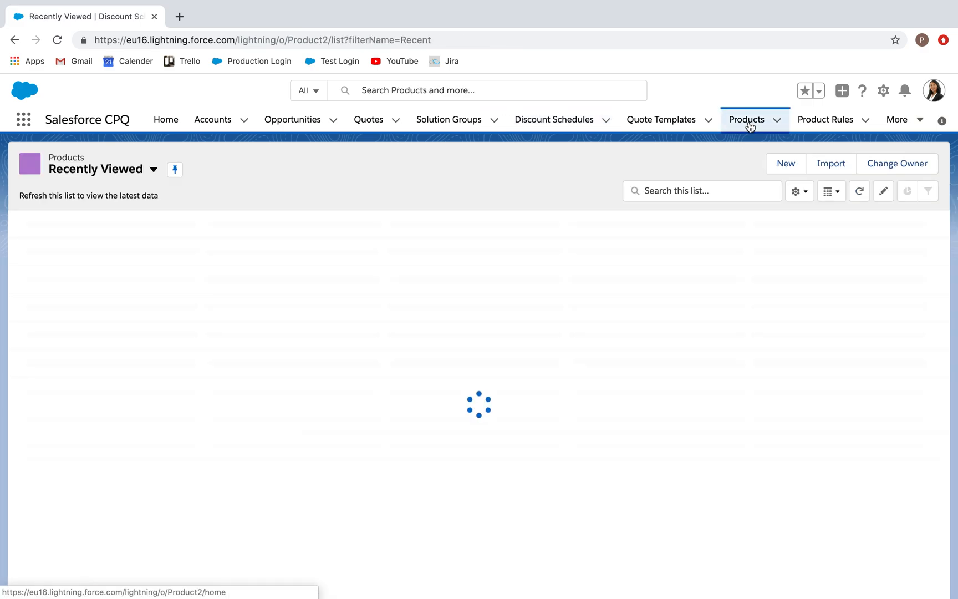